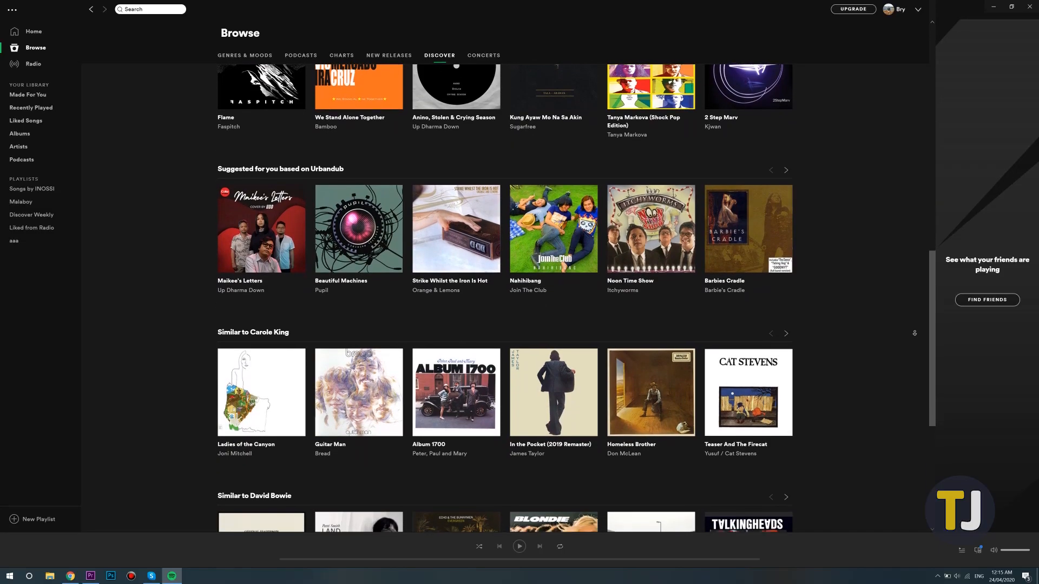
{"action": "scroll", "scroll_direction": "down", "scroll_amount": 3}
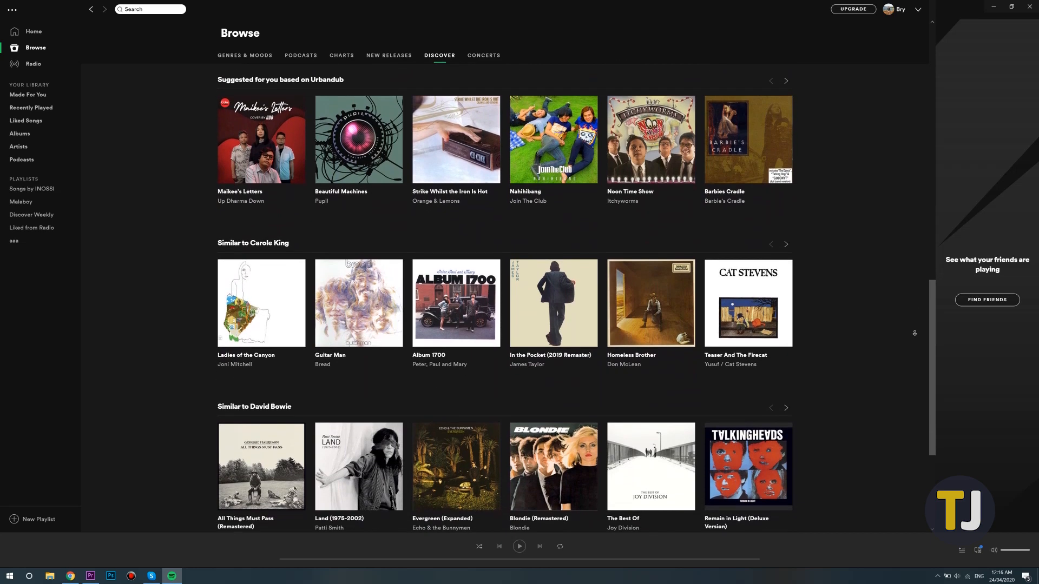
{"action": "scroll", "scroll_direction": "down", "scroll_amount": 3}
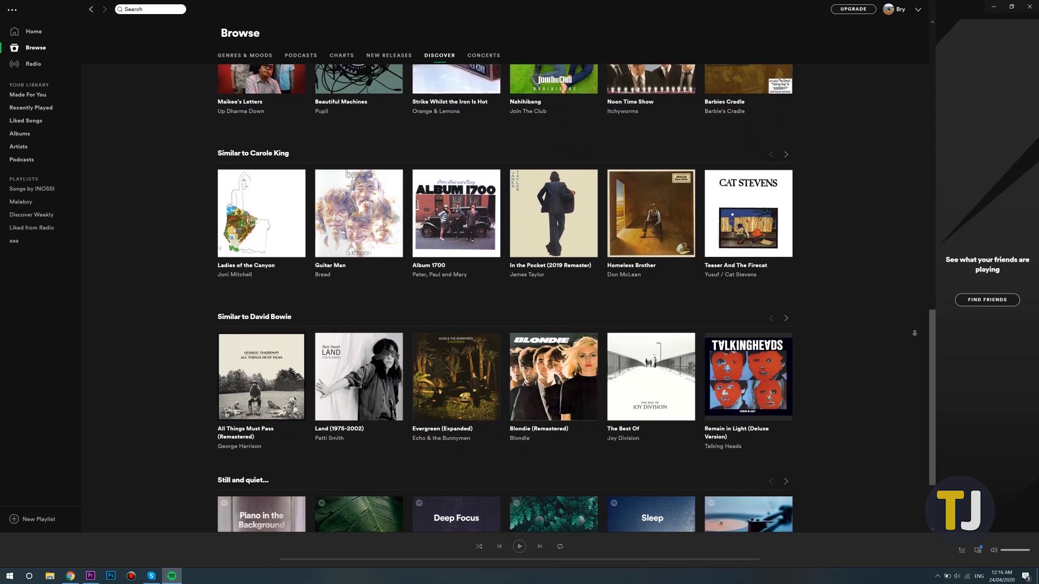
{"action": "scroll", "scroll_direction": "down", "scroll_amount": 3}
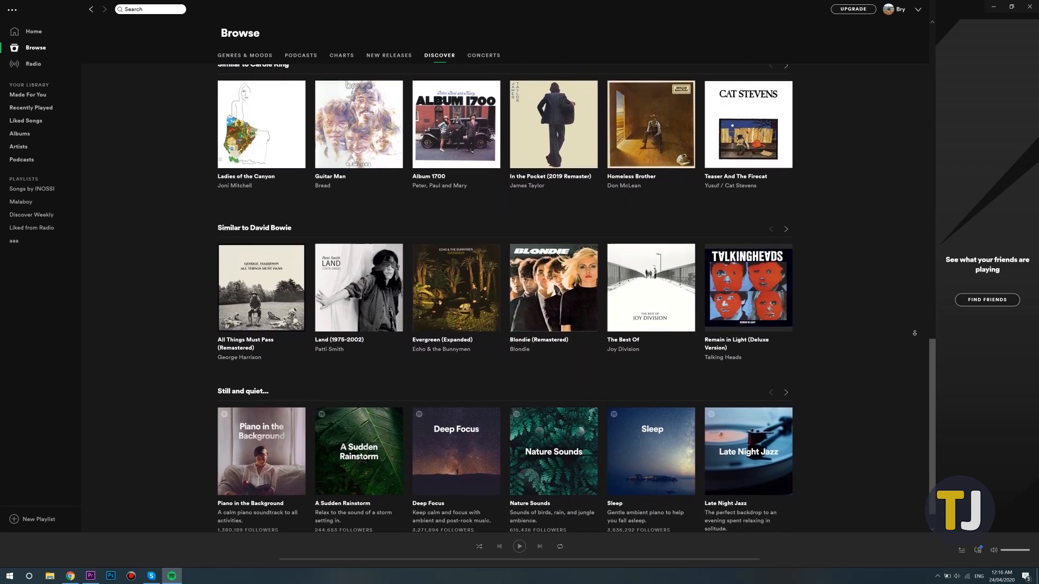